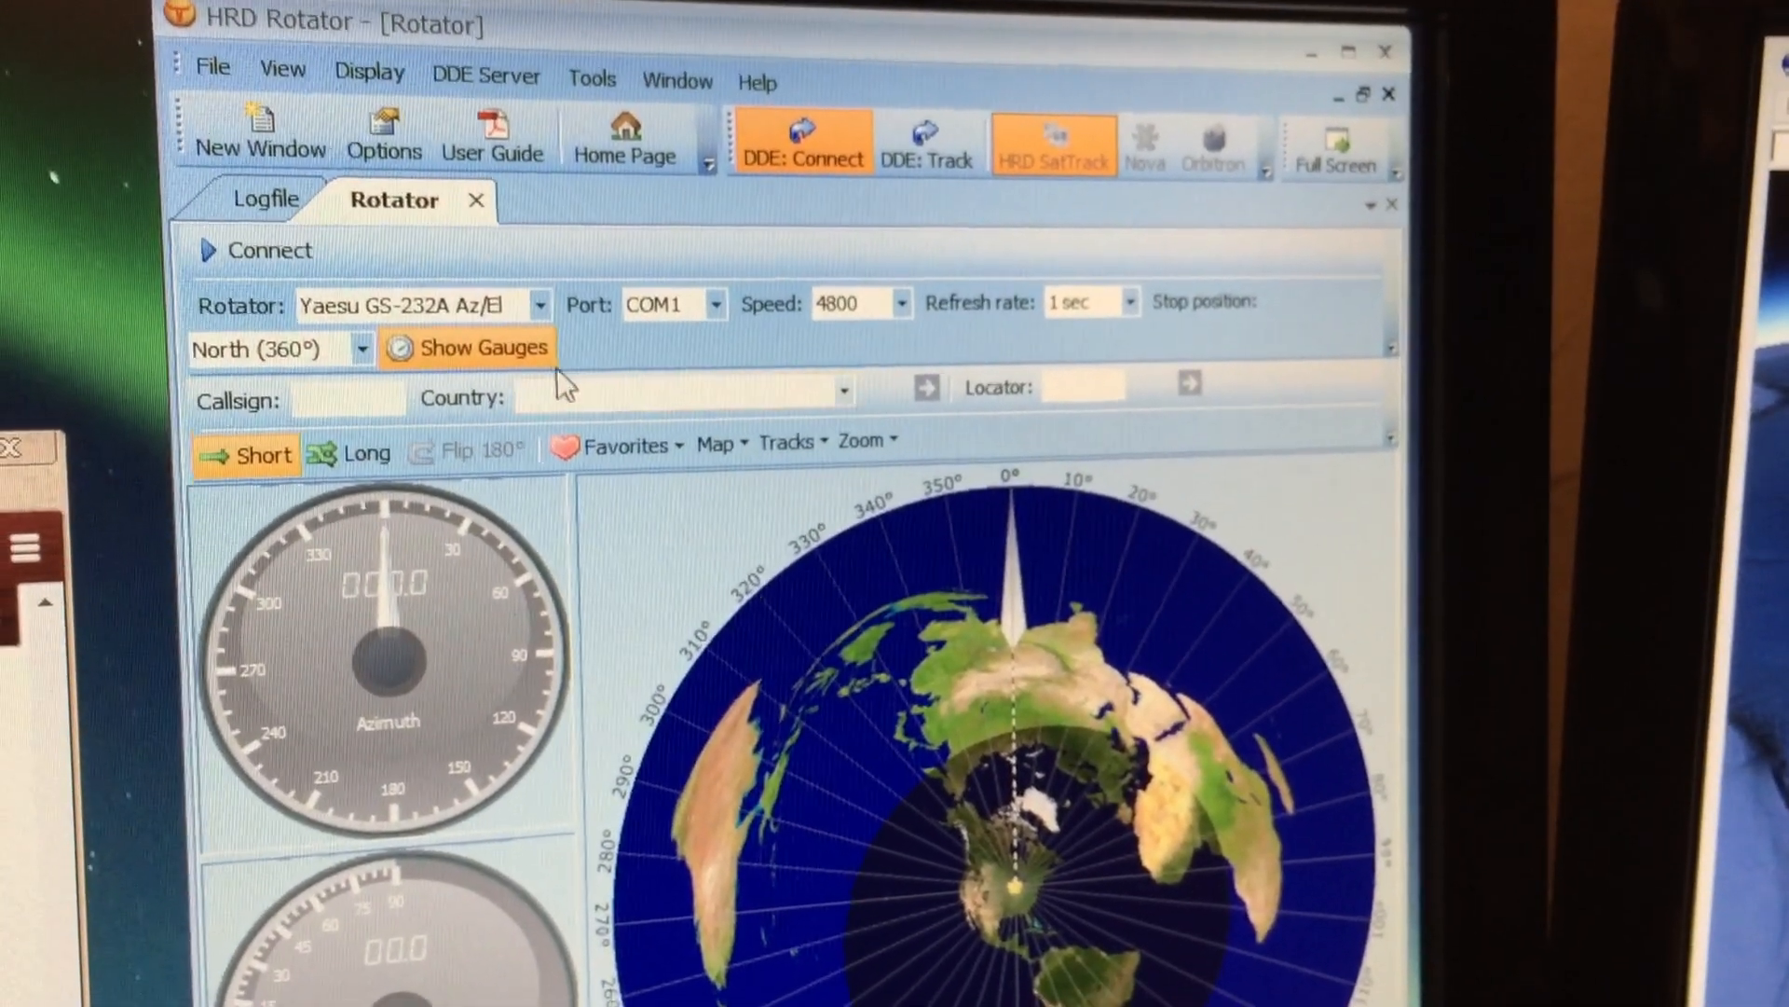
{"action": "mouse_move", "coordinate": [410, 290]}
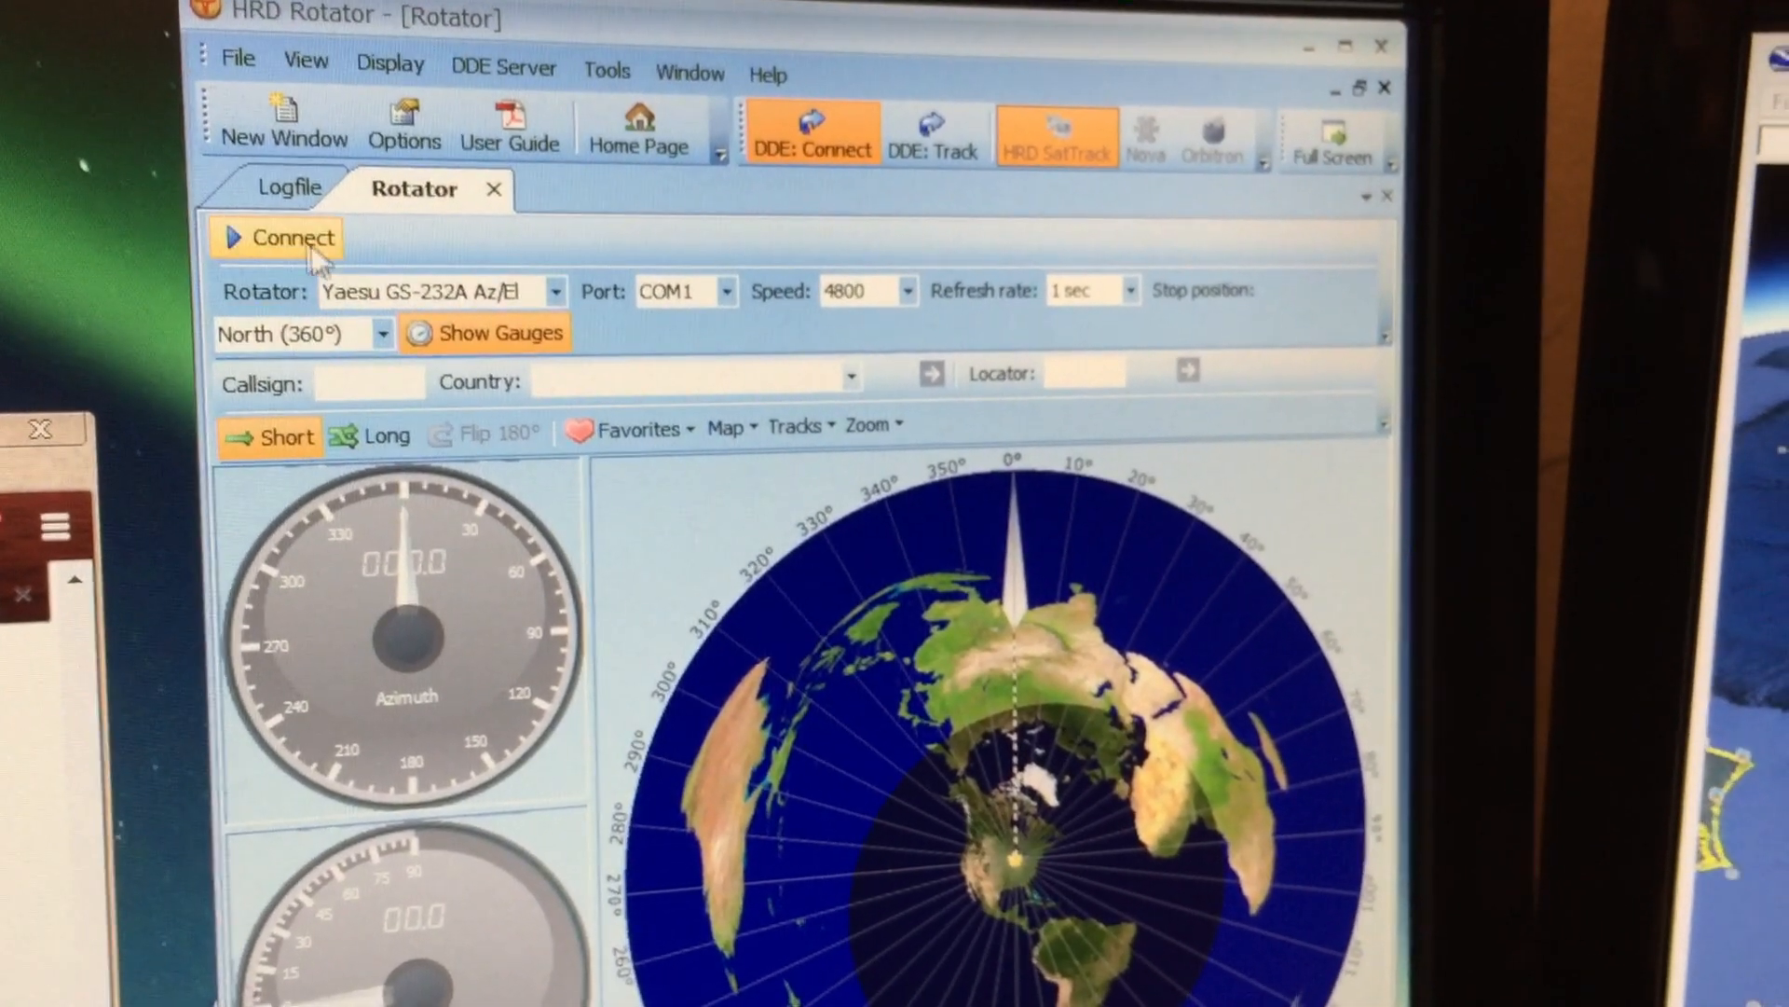
Connect to the Yaesu GS-232A on COM1, bringing up live azimuth 157.0 and elevation 07.0.
{"action": "left_click", "coordinate": [291, 237]}
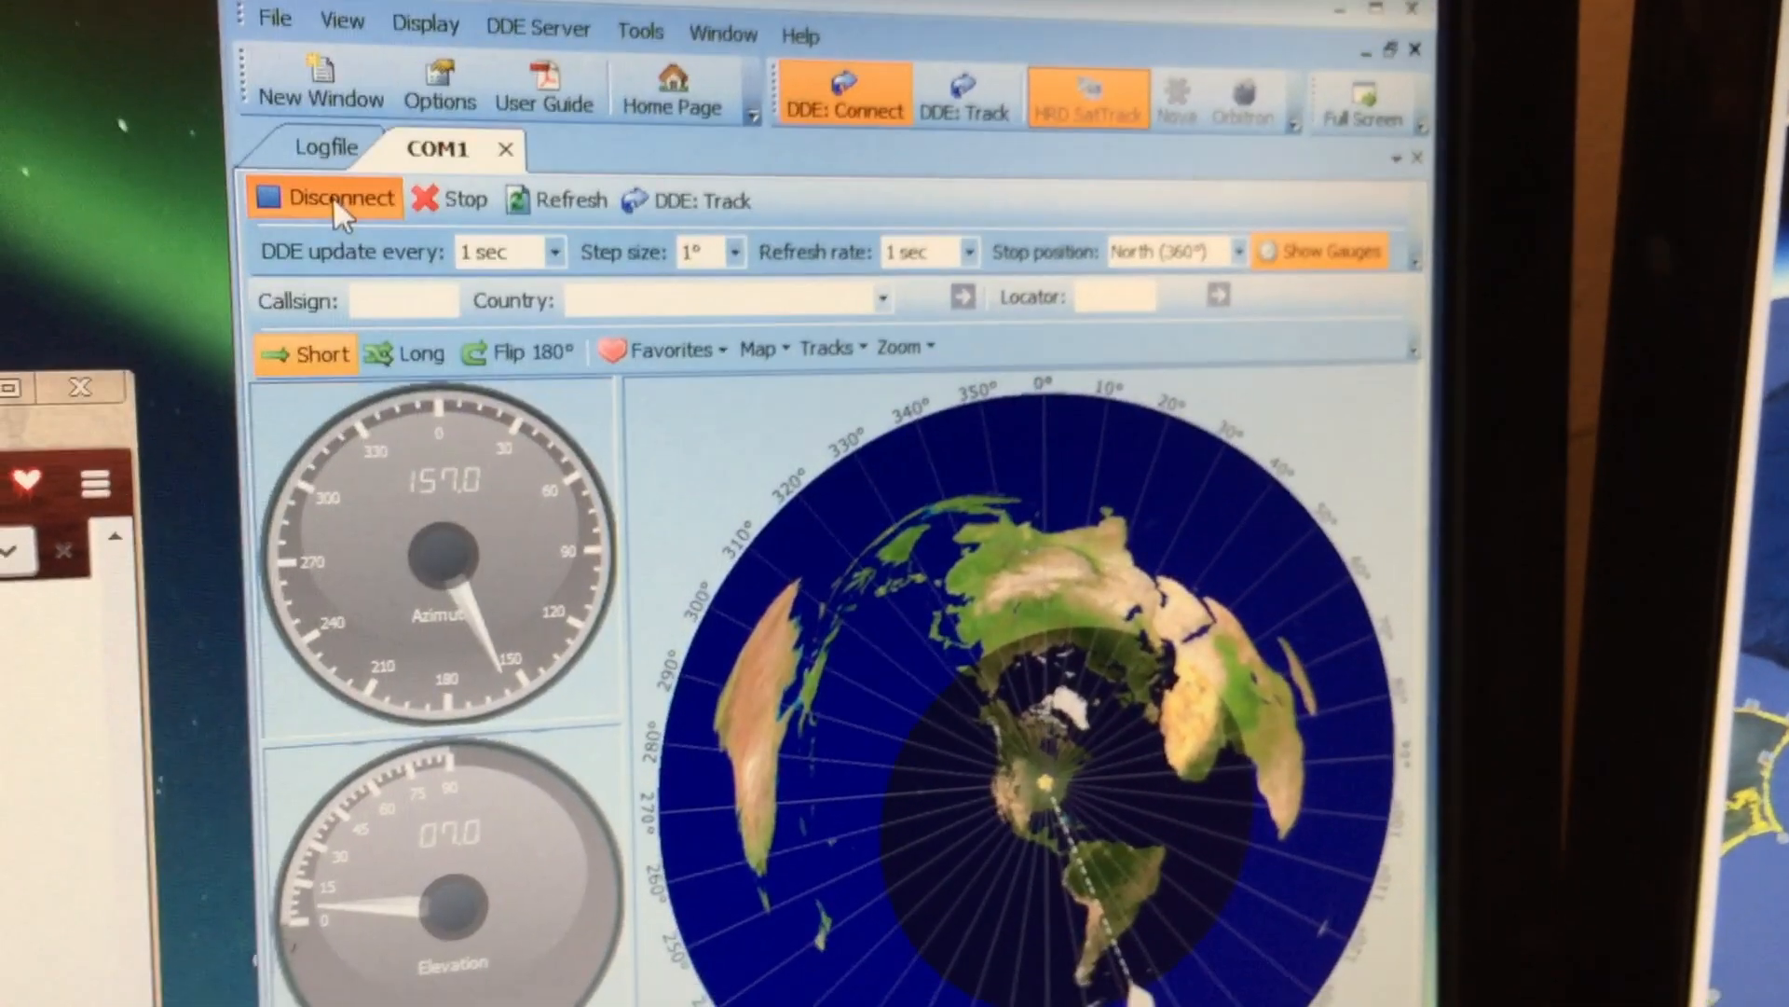